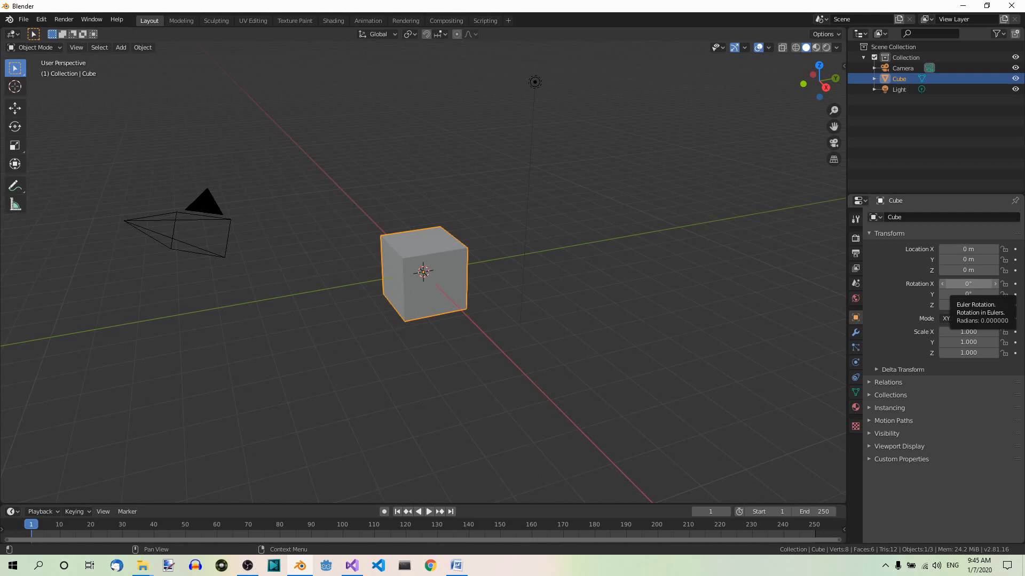
mouse_move(474, 250)
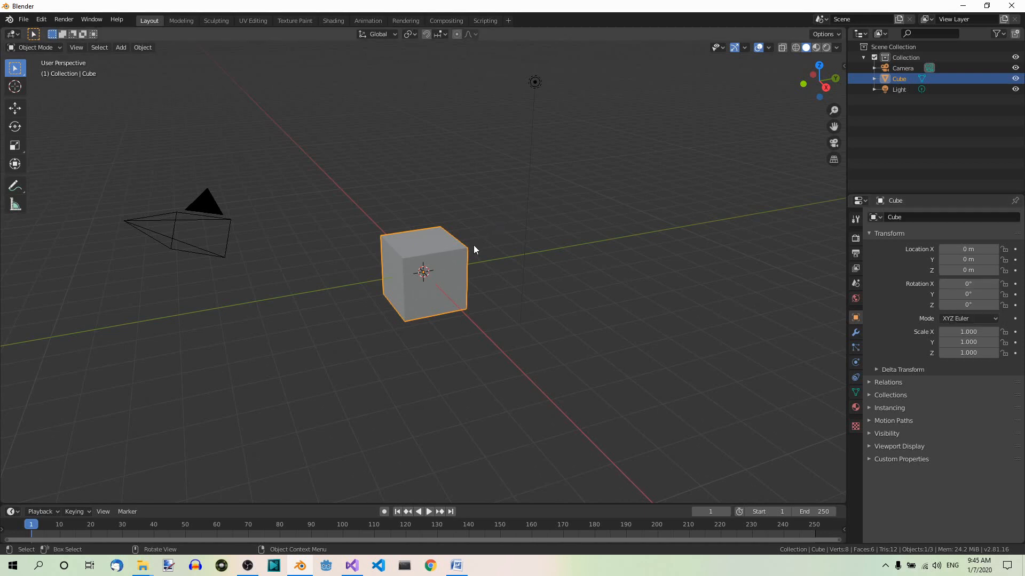
Delete the default cube, leaving only the camera and light
key("x")
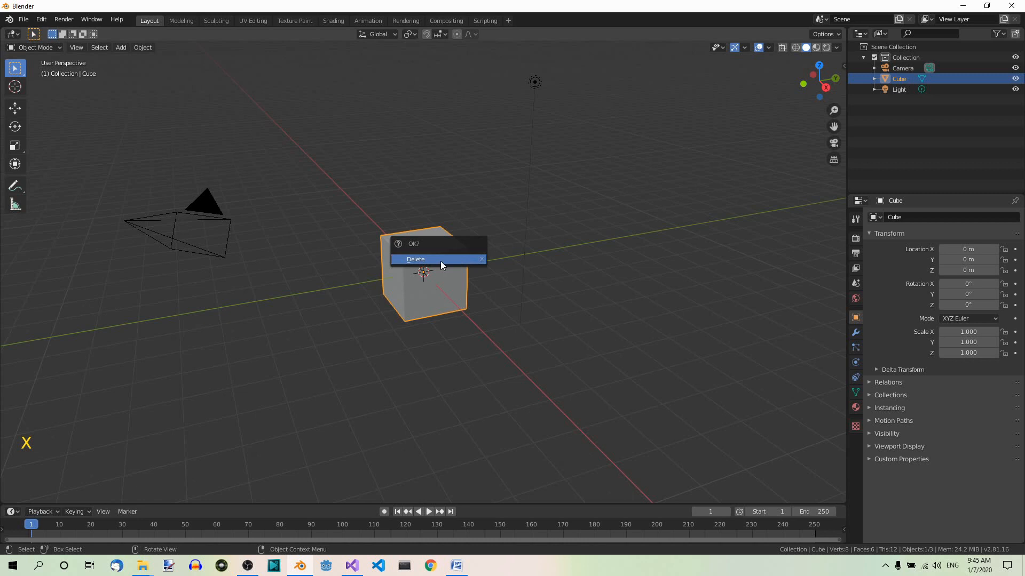
left_click(415, 258)
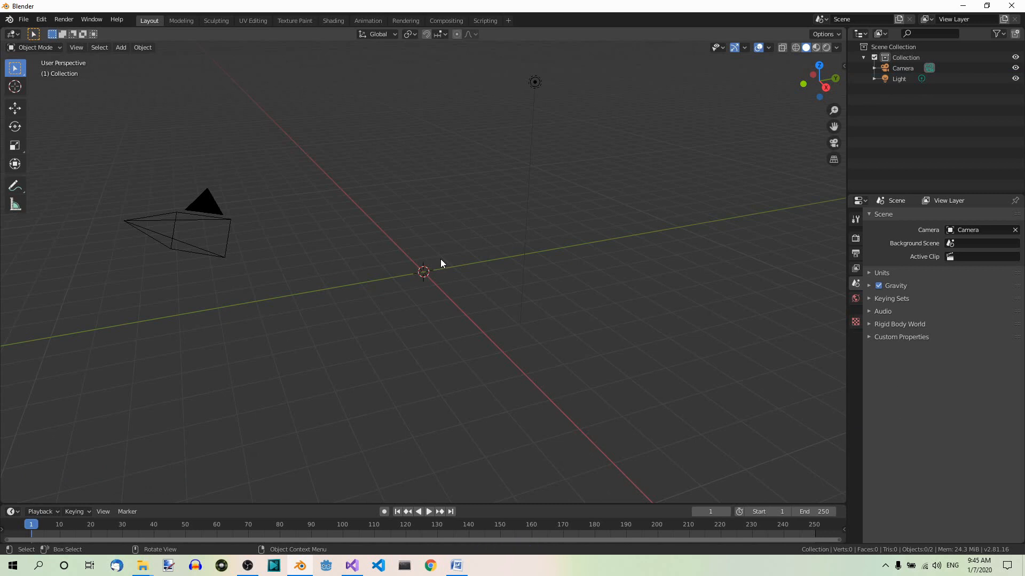
mouse_move(516, 285)
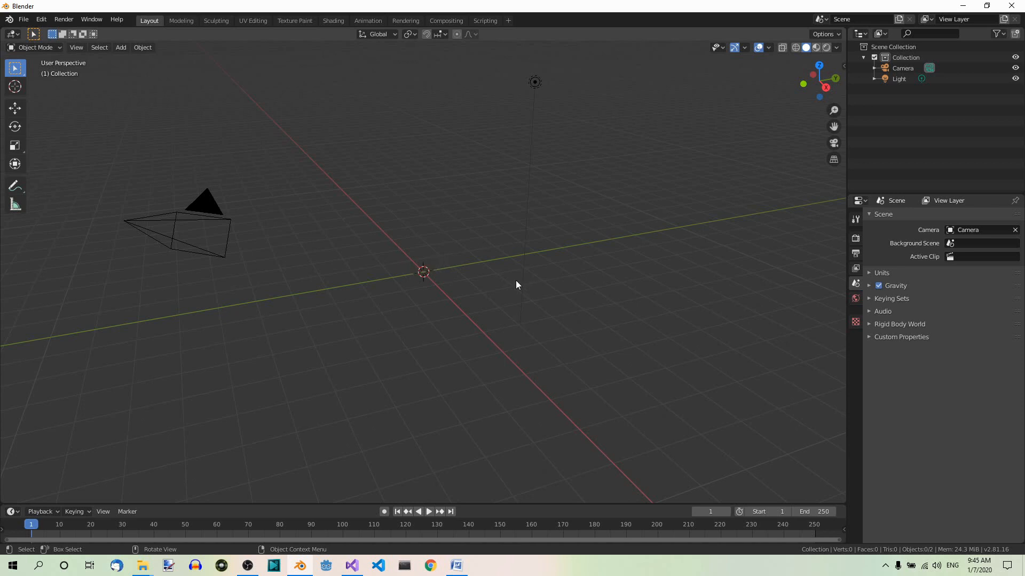
mouse_move(489, 279)
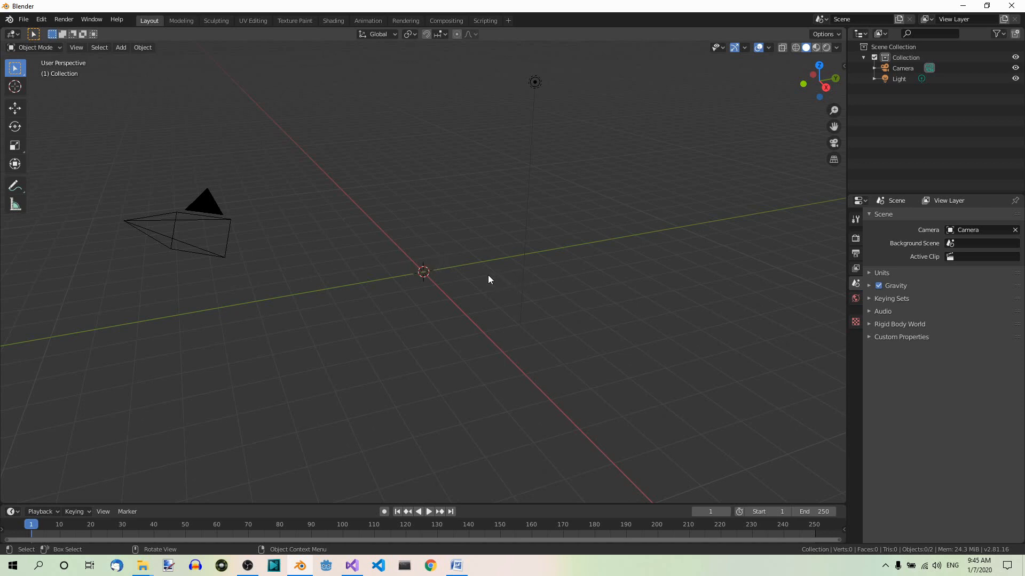
Add a torus mesh at the origin and view it upright from the front
key("shift+a")
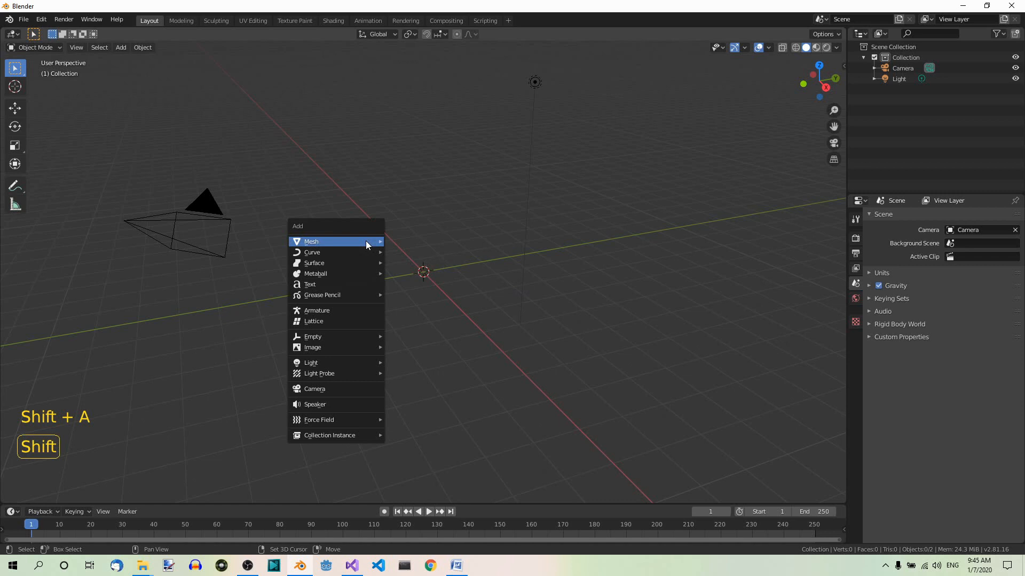
mouse_move(431, 320)
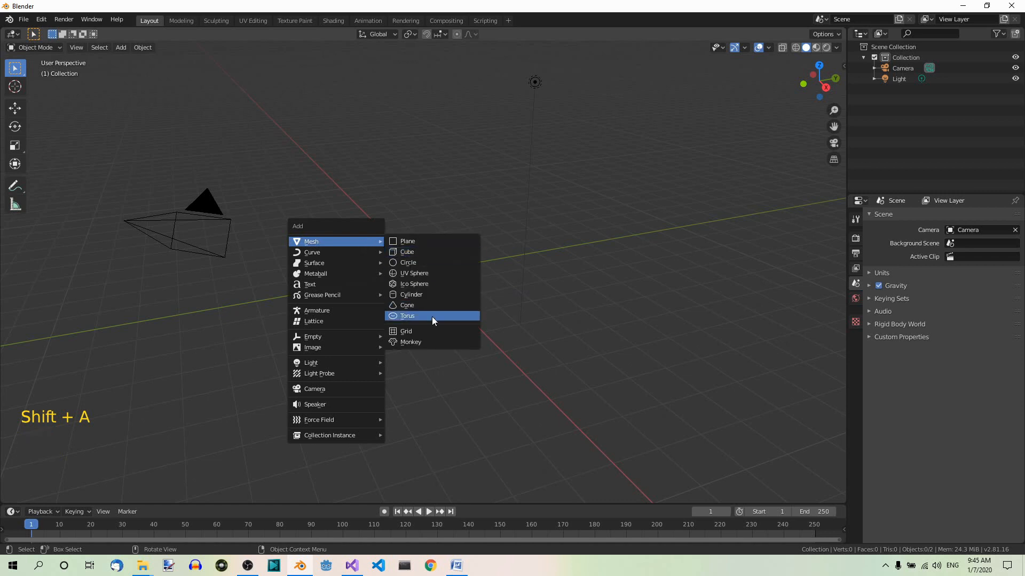
left_click(407, 316)
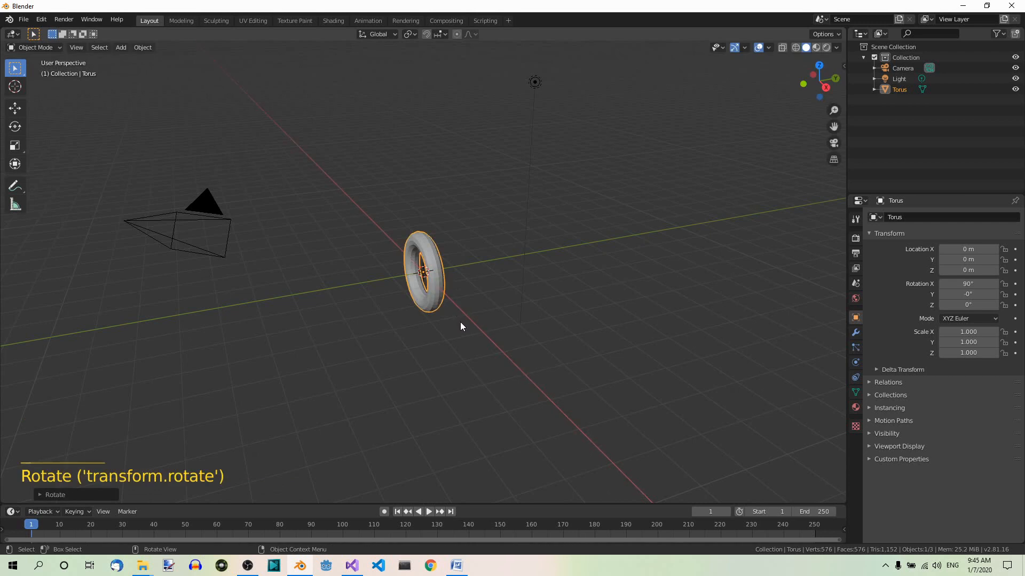
key("kp_1")
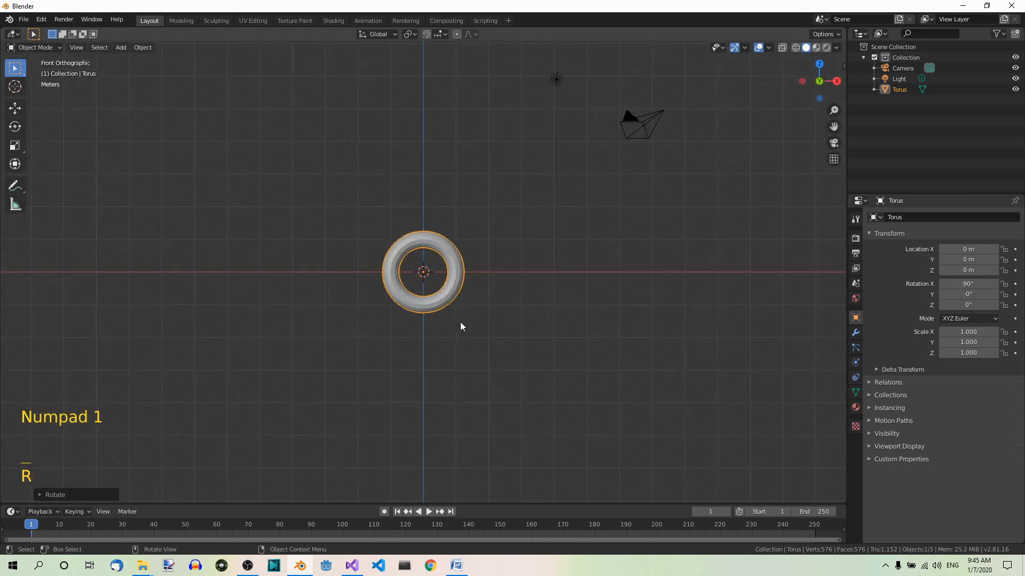
scroll("up", 3)
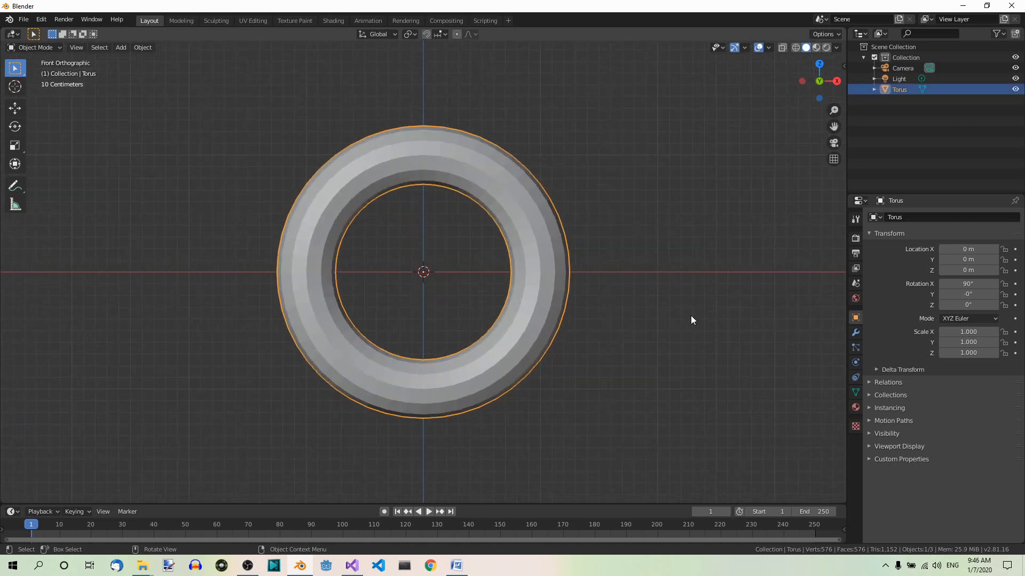
In Edit Mode with X-ray on, delete the torus's top-half vertices, leaving a U-shaped half-ring
key("Tab")
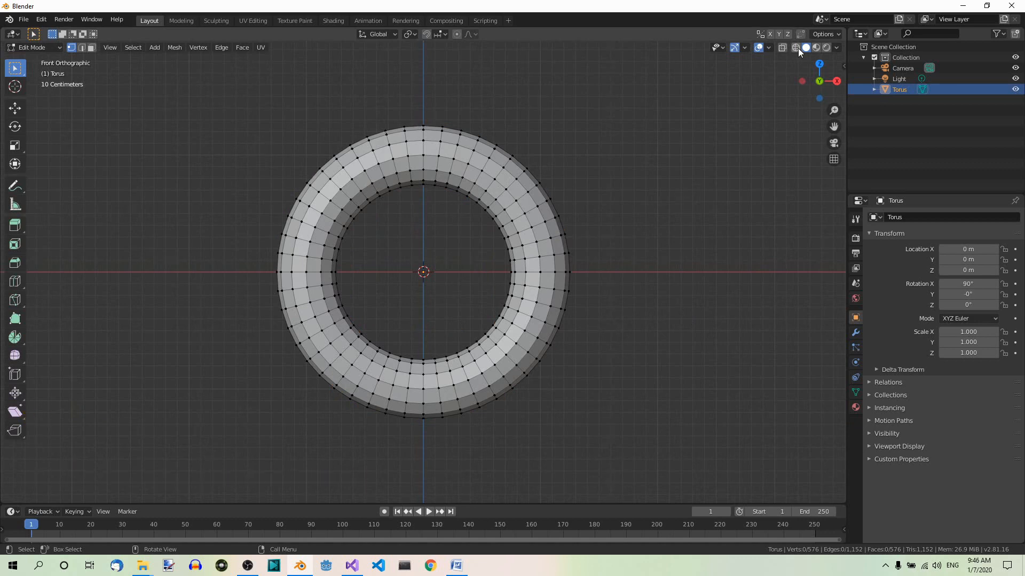
mouse_move(796, 47)
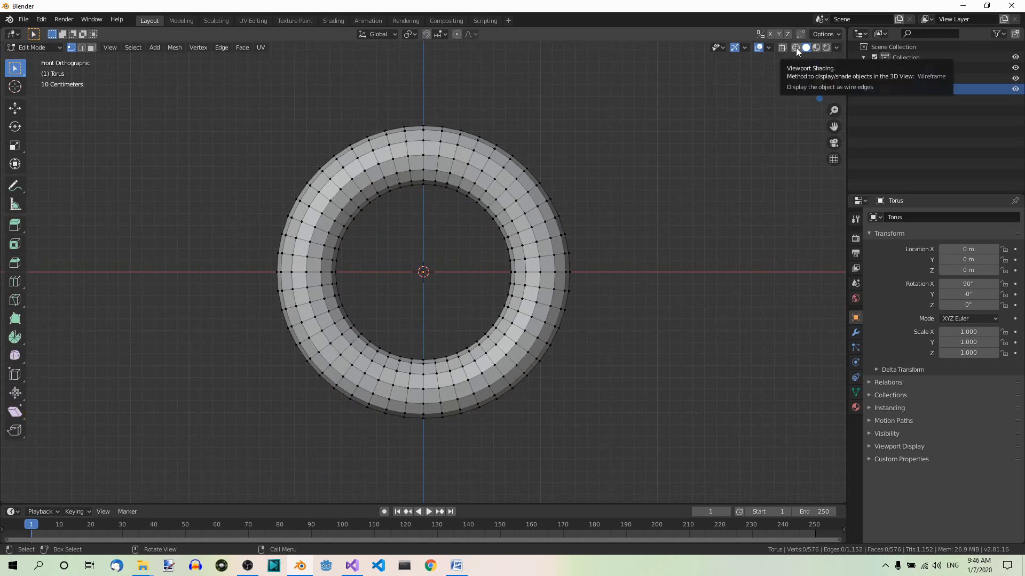
left_click(796, 47)
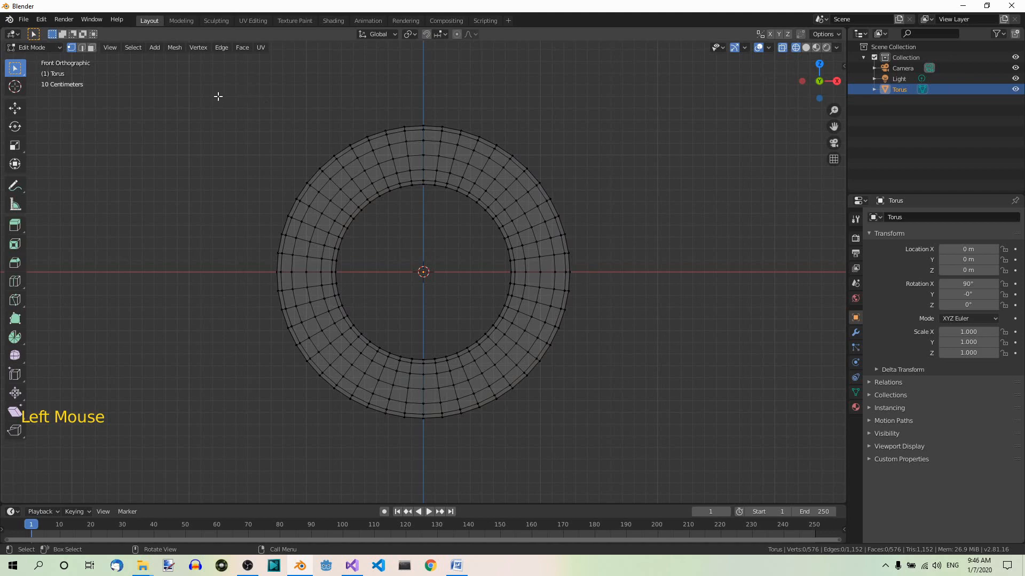
left_click_drag(218, 96, 619, 267)
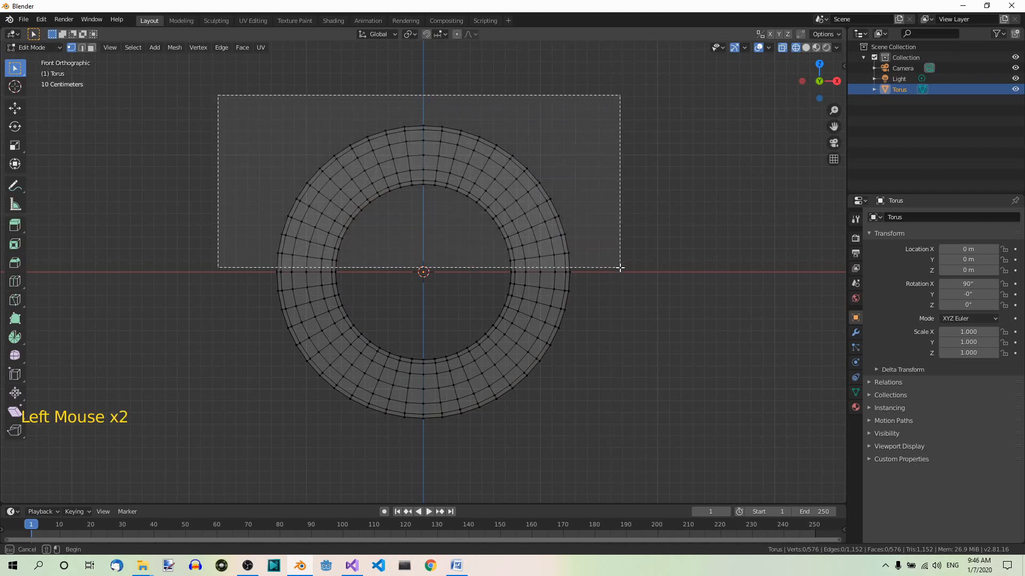
left_click_drag(218, 96, 619, 269)
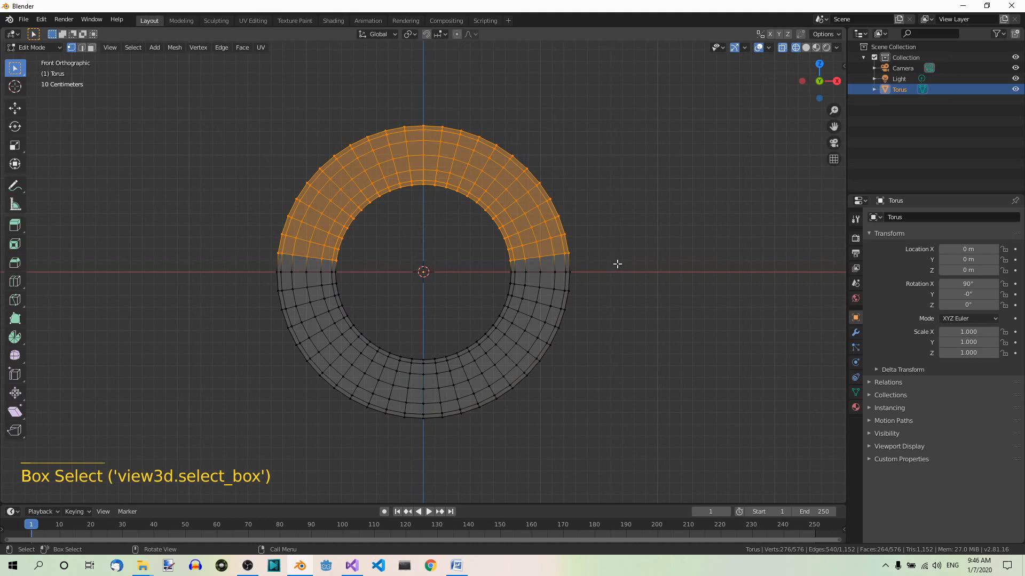
key("x")
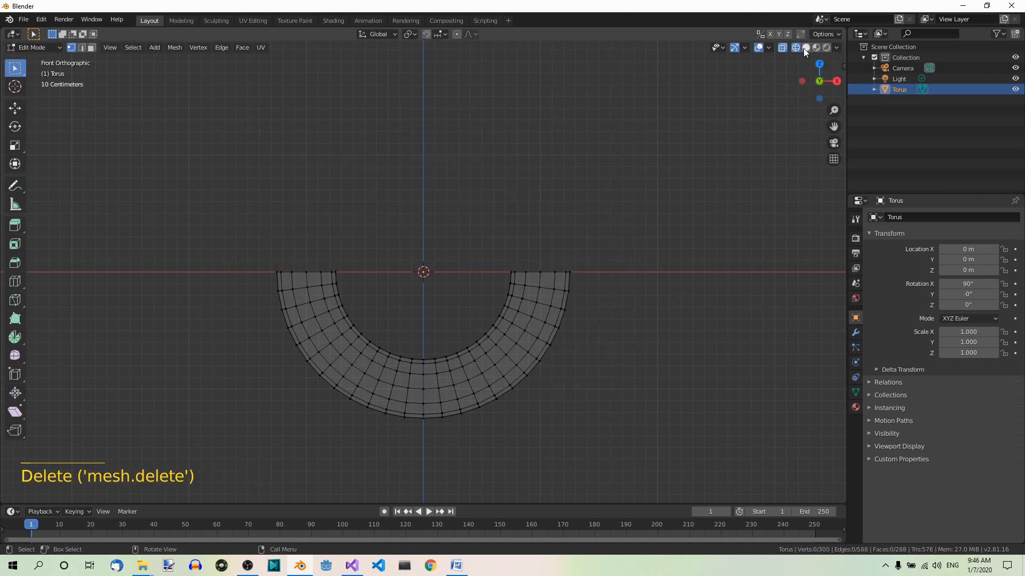
left_click(805, 47)
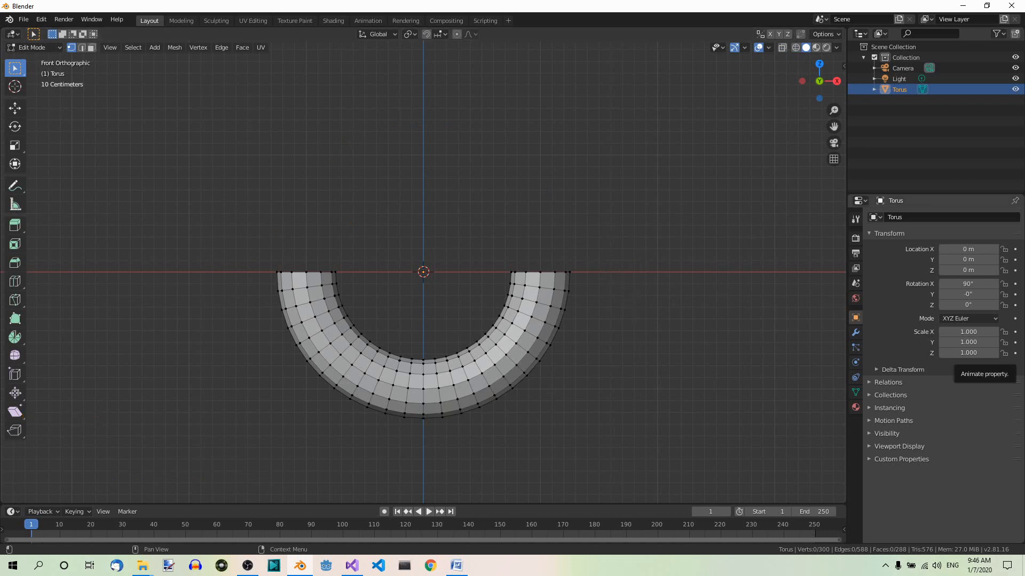
mouse_move(72, 131)
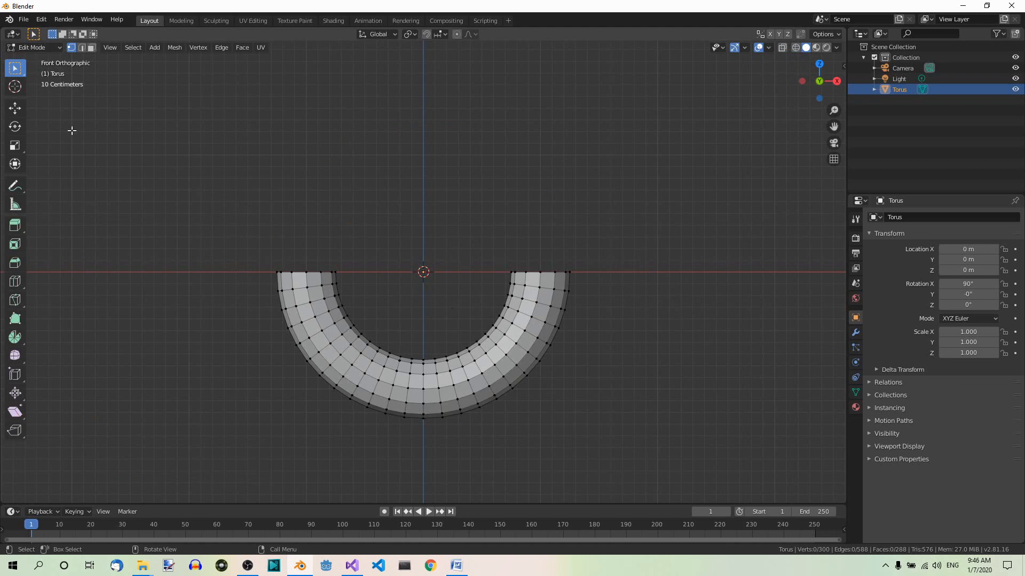
Switch the half-torus into Sculpt Mode with the Pose brush active
left_click(31, 47)
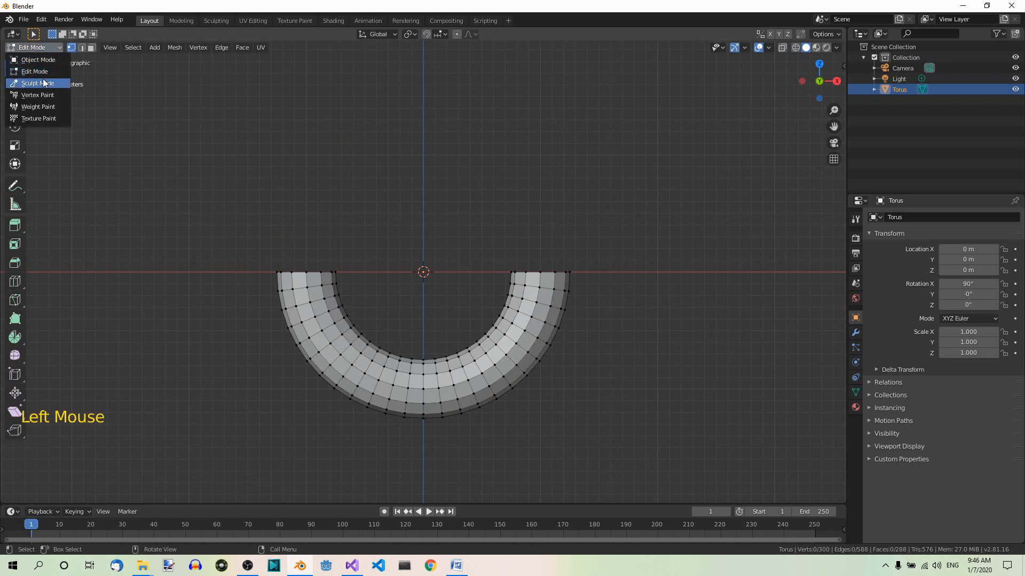
left_click(36, 83)
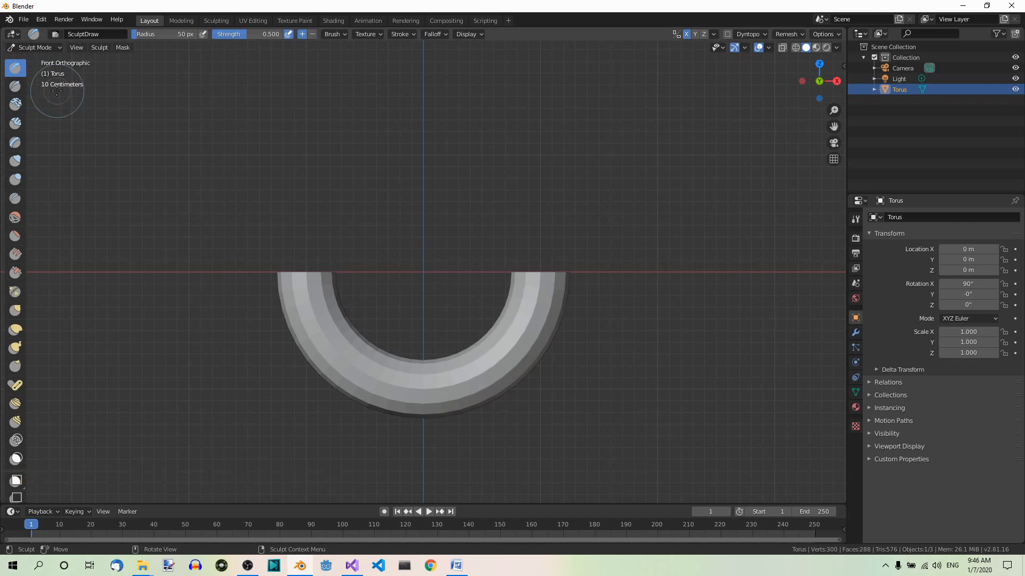
mouse_move(16, 385)
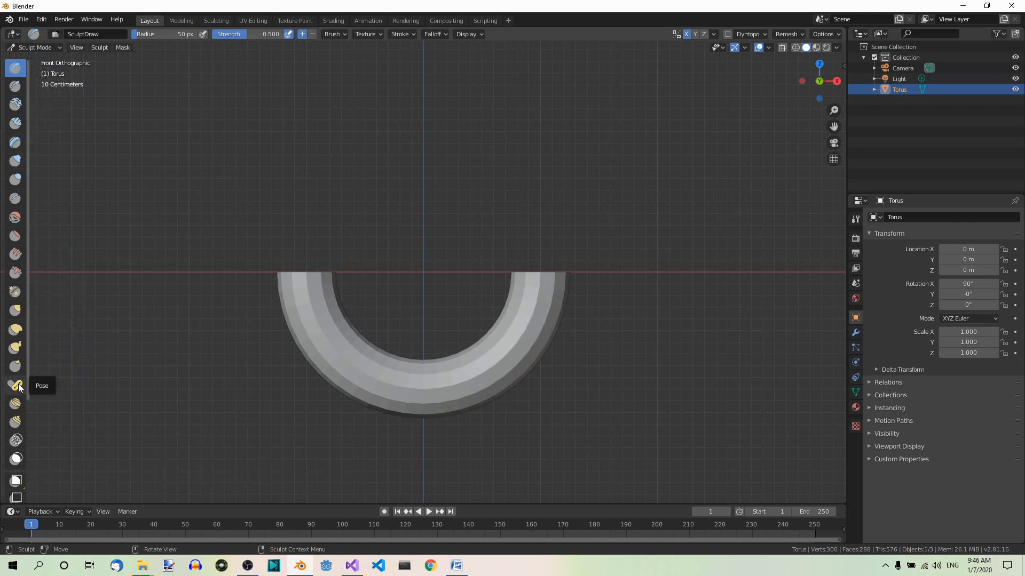
left_click(16, 386)
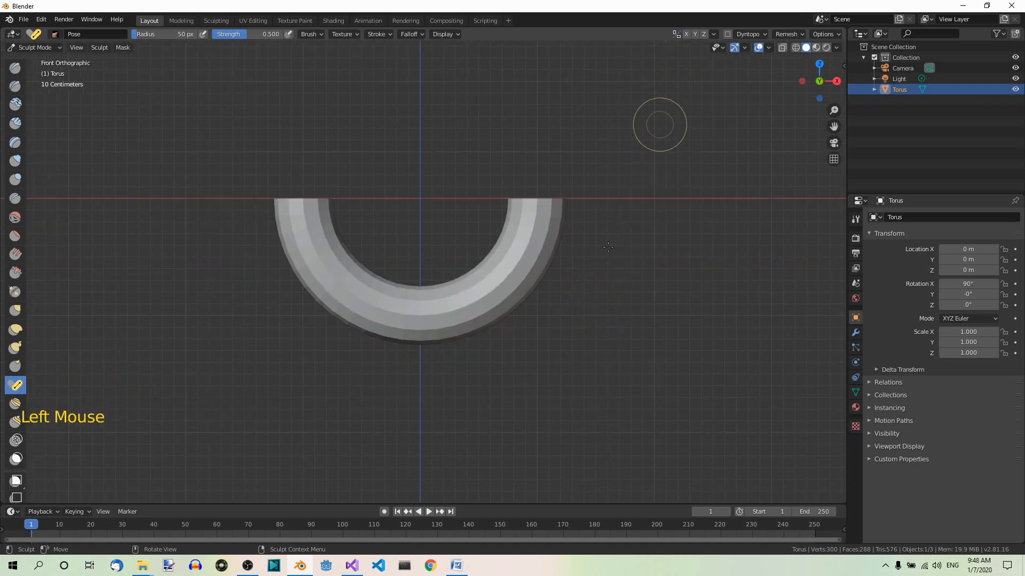
mouse_move(428, 381)
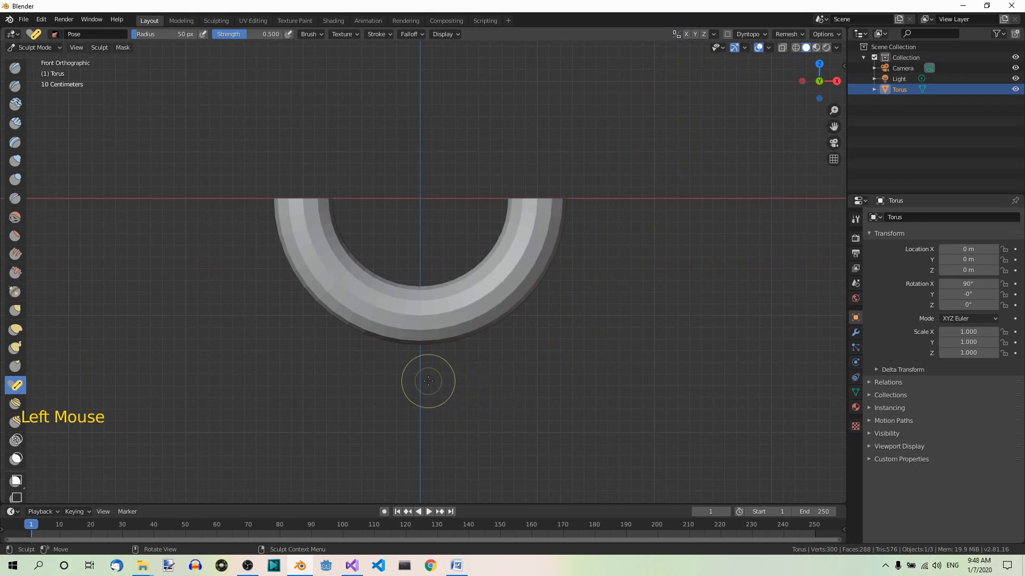
Bend the right arm of the half-torus outward with the Pose brush, then enlarge the brush radius
scroll("up", 3)
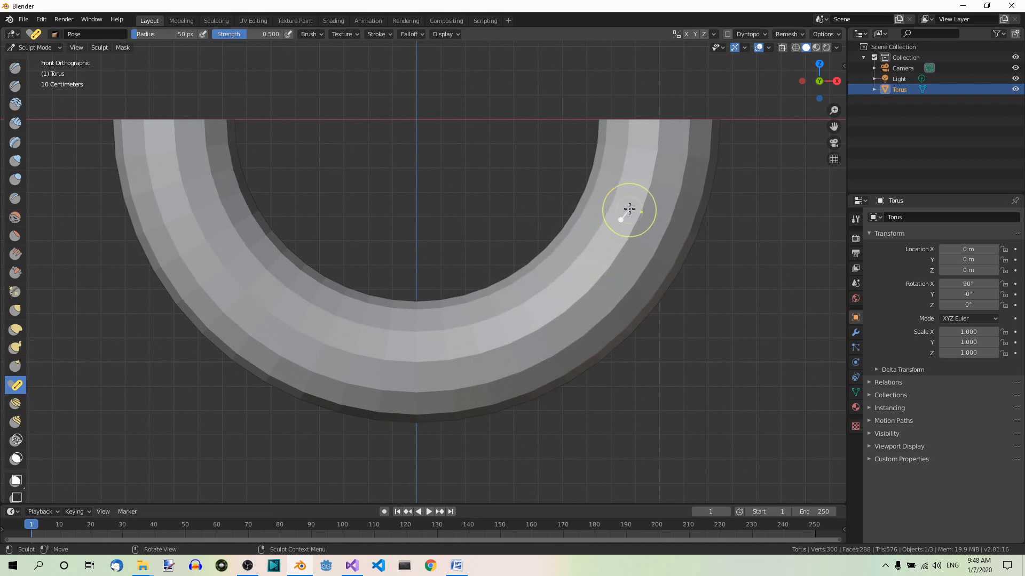
left_click_drag(629, 209, 678, 271)
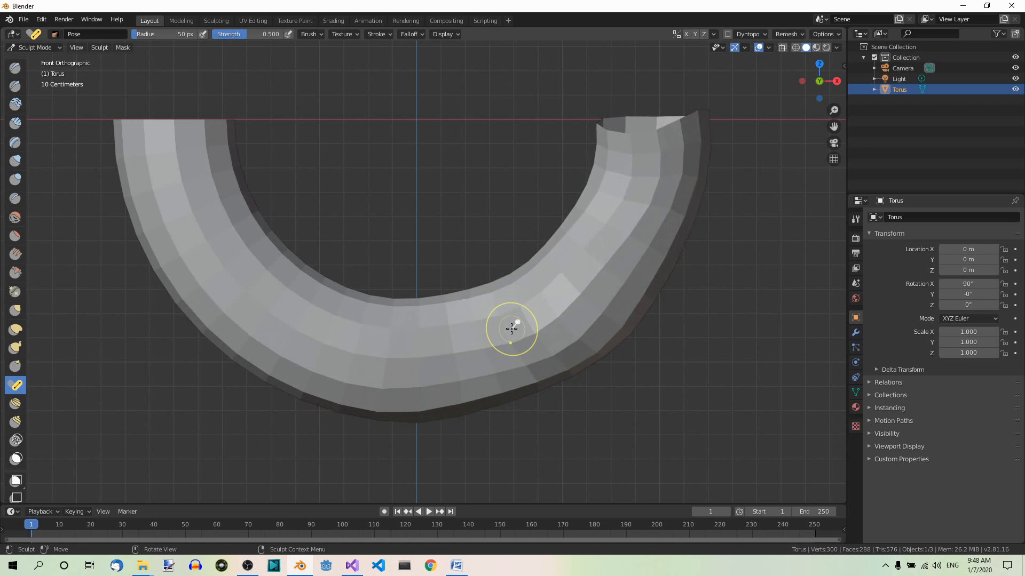
mouse_move(502, 333)
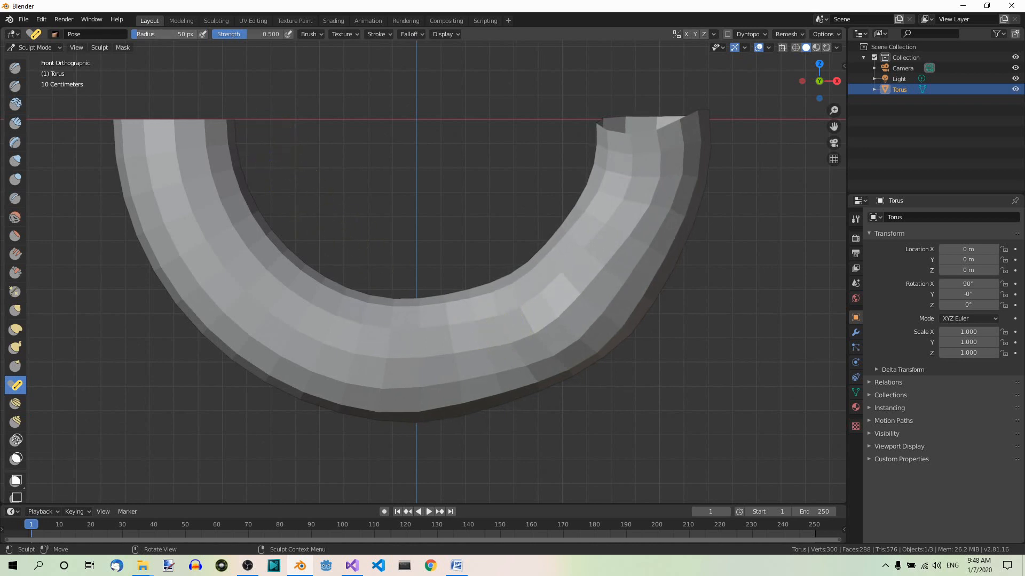
left_click(163, 34)
type("100")
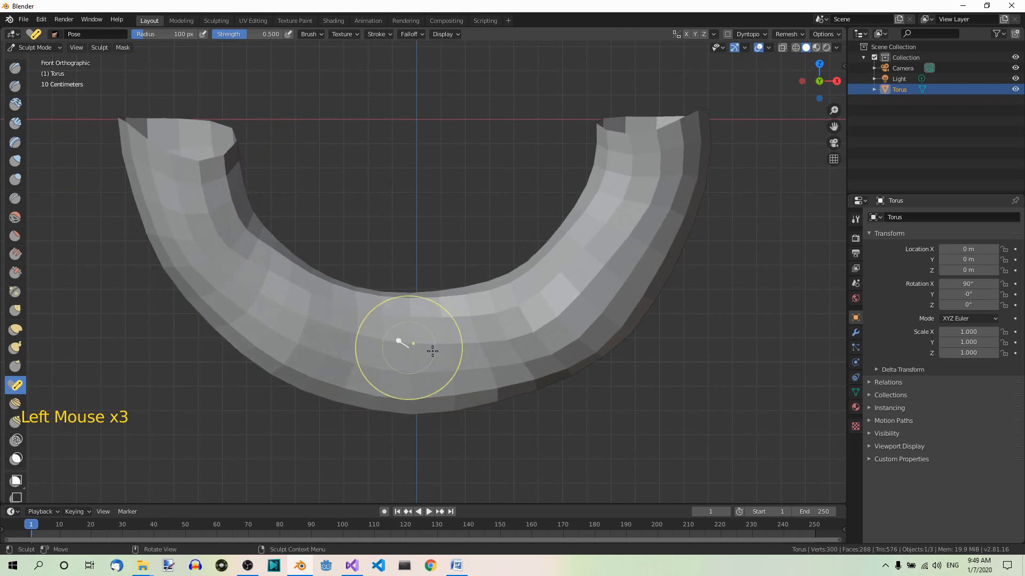
Pose-drag the bottom middle of the half-torus so the arc sags deeper
left_click_drag(412, 342, 566, 247)
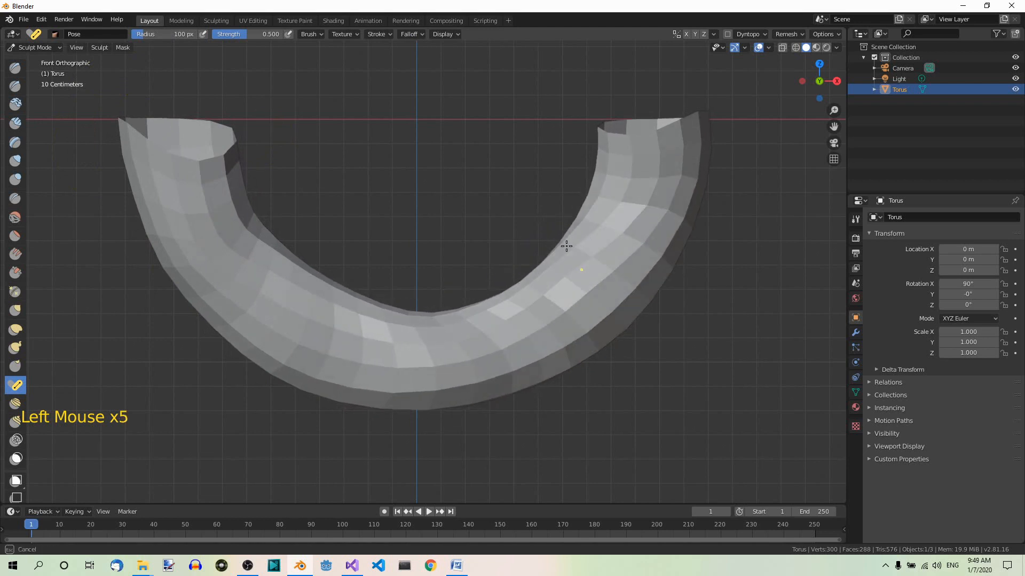